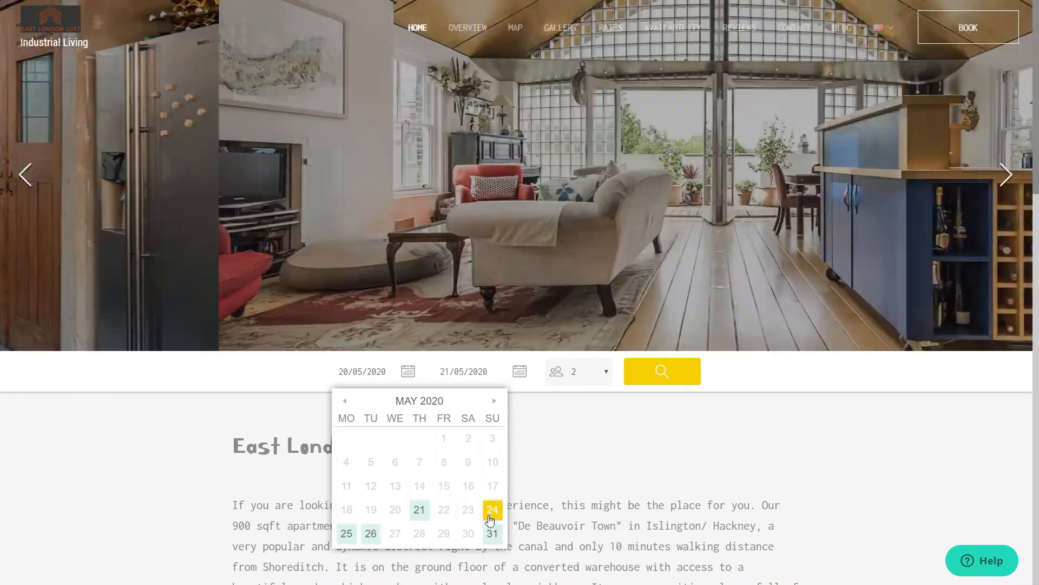
# Search availability for a 24–25 May 2020 stay for 2 guests.
pyautogui.click(492, 510)
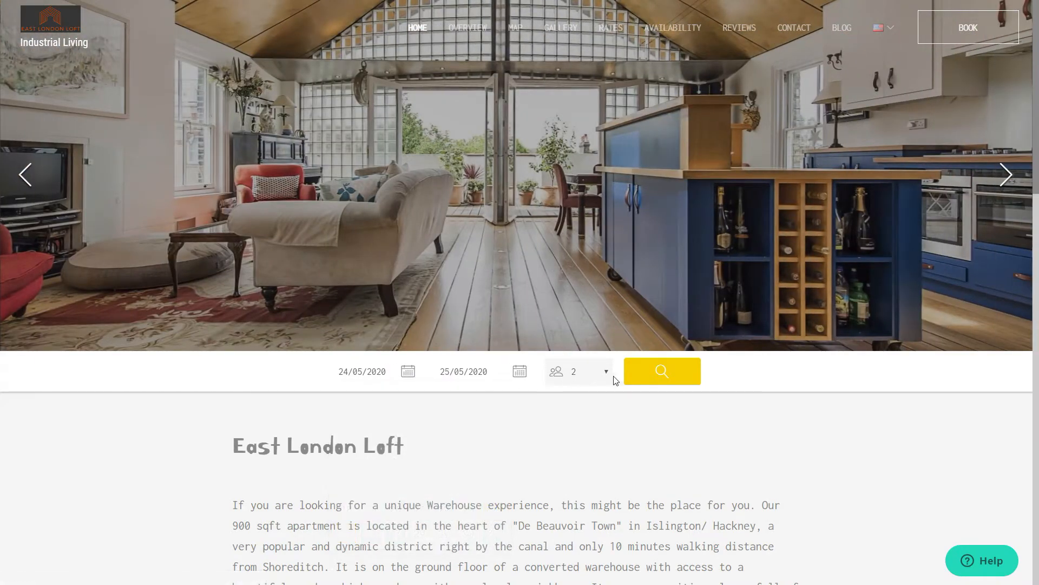
pyautogui.click(661, 370)
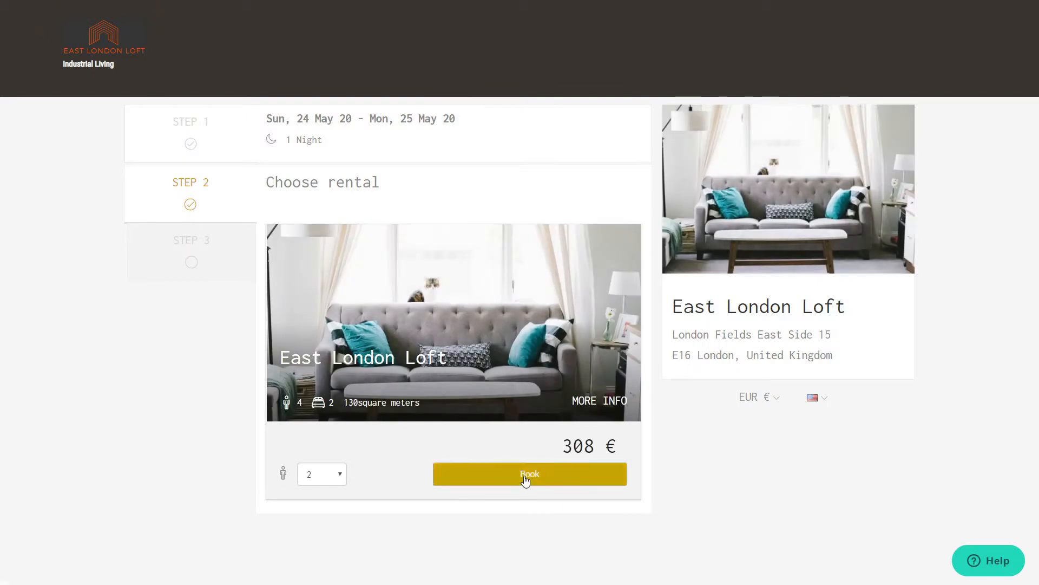
pyautogui.click(528, 473)
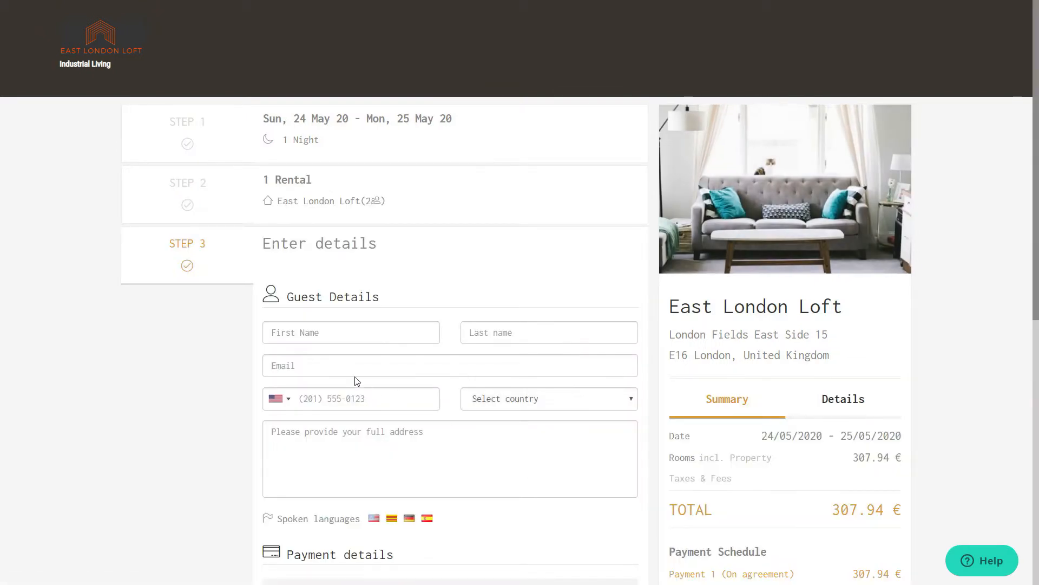
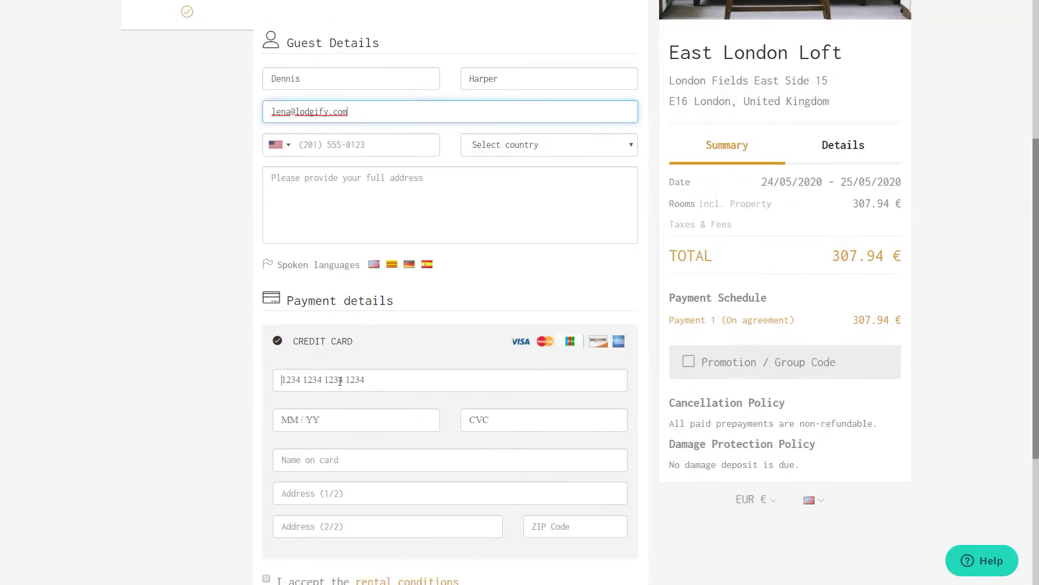
pyautogui.write('4242 4242 4242 4242')
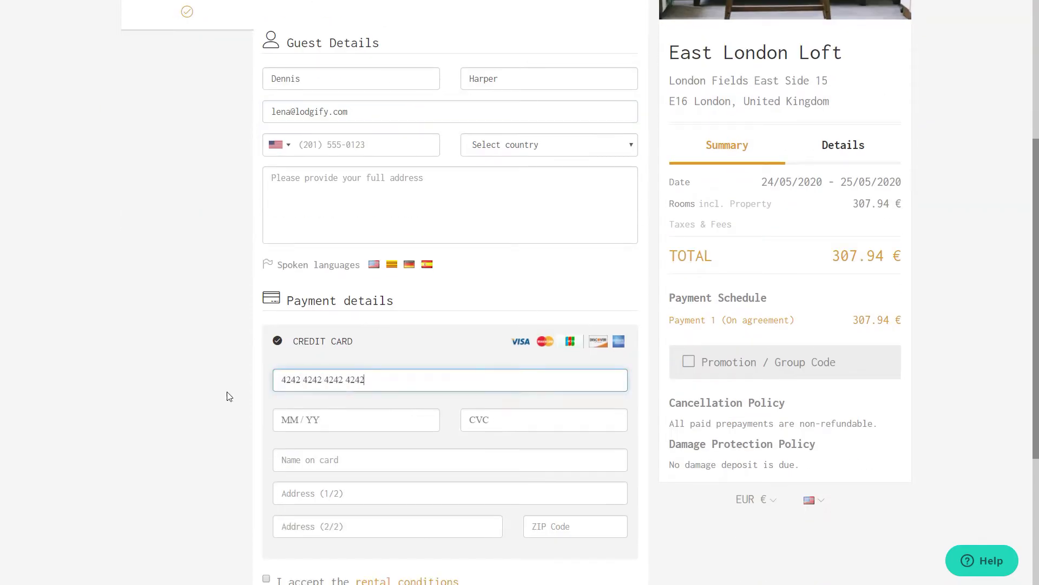
pyautogui.click(449, 460)
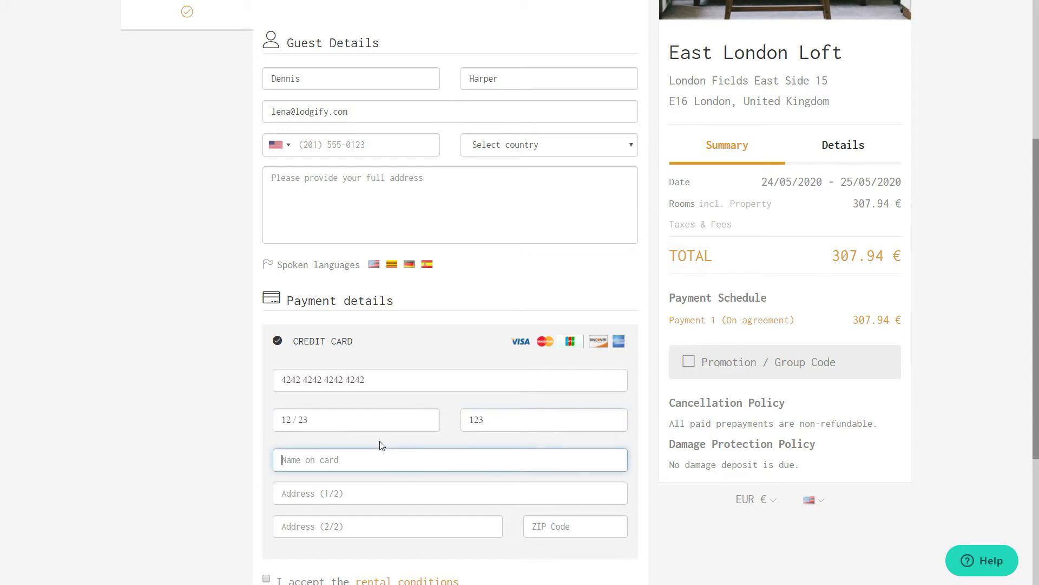
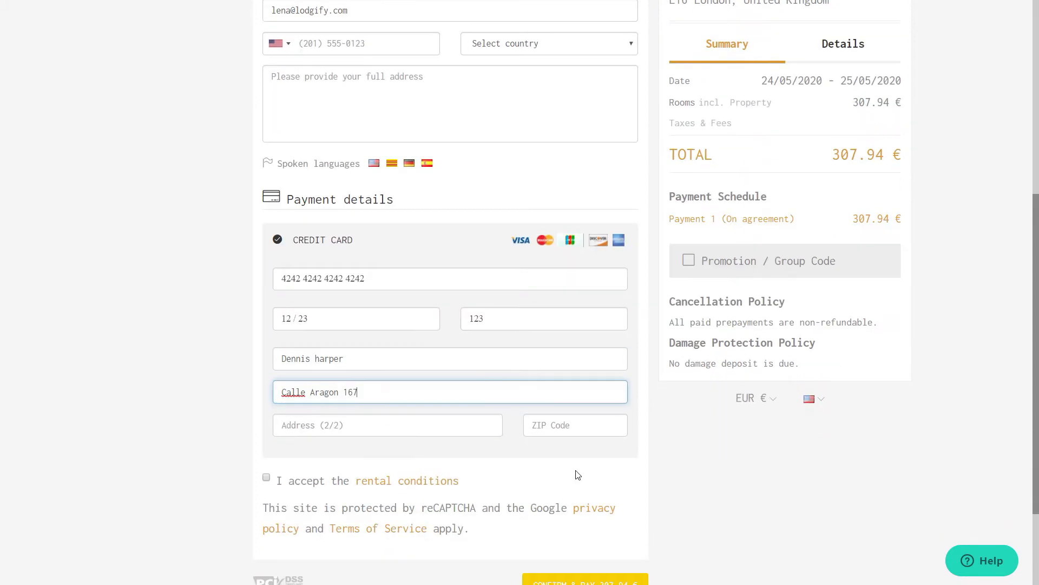
pyautogui.write('12345')
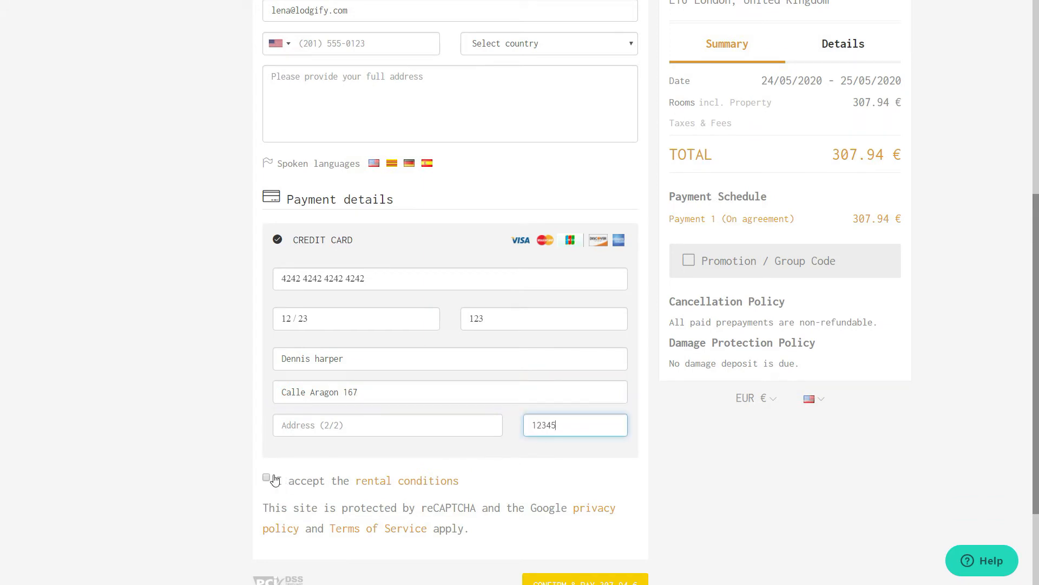
# Accept the rental conditions, pay 307.94 €, and view the Reservations list.
pyautogui.click(266, 477)
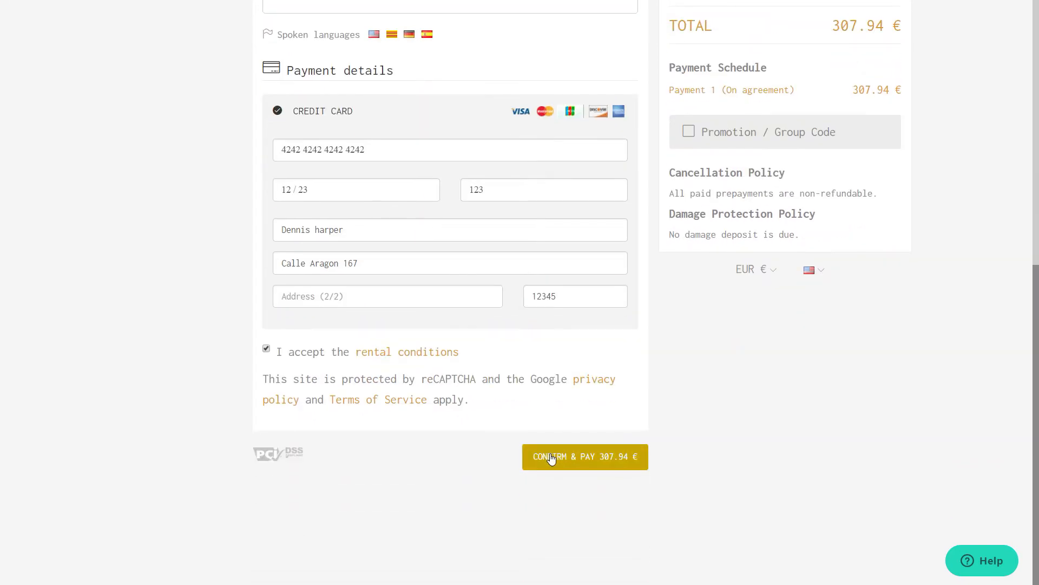
pyautogui.click(585, 456)
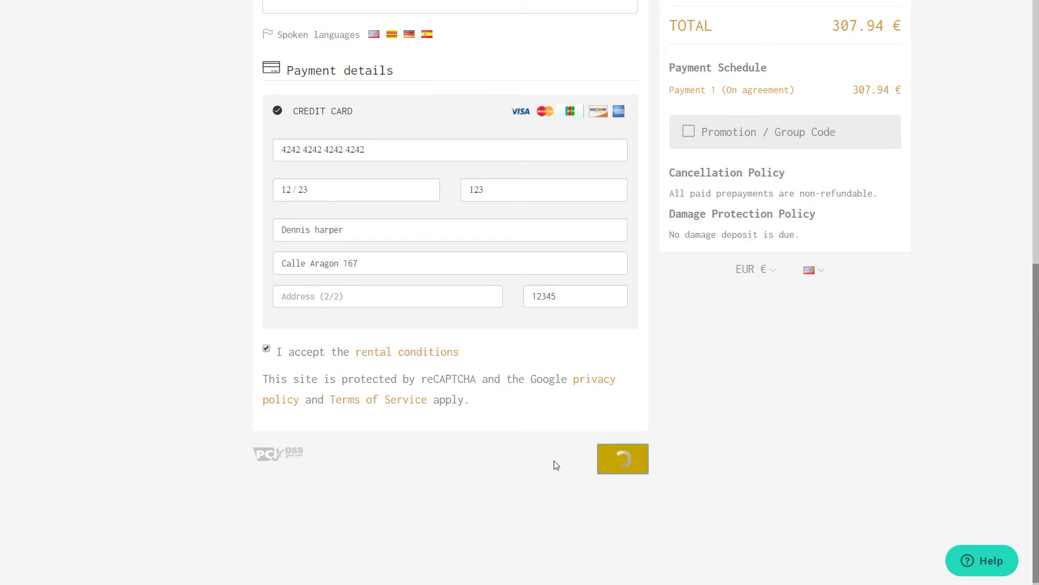
pyautogui.click(622, 458)
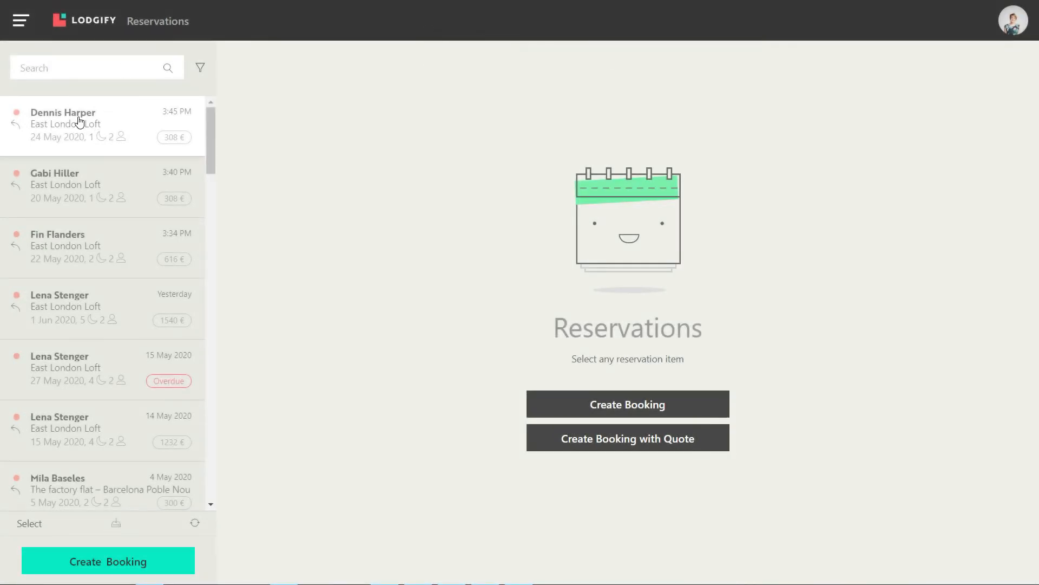
pyautogui.click(80, 125)
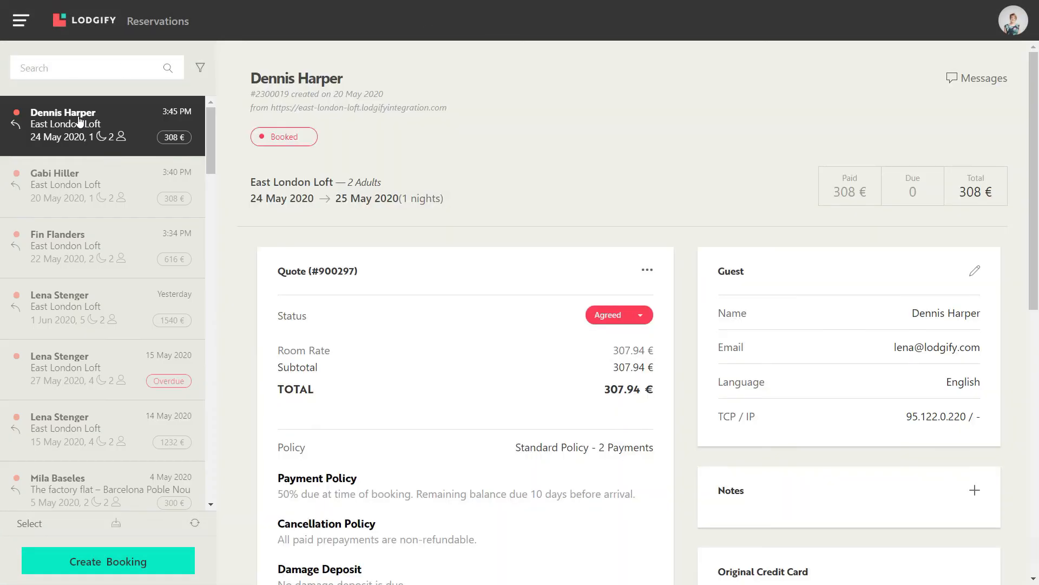
pyautogui.moveTo(100, 117)
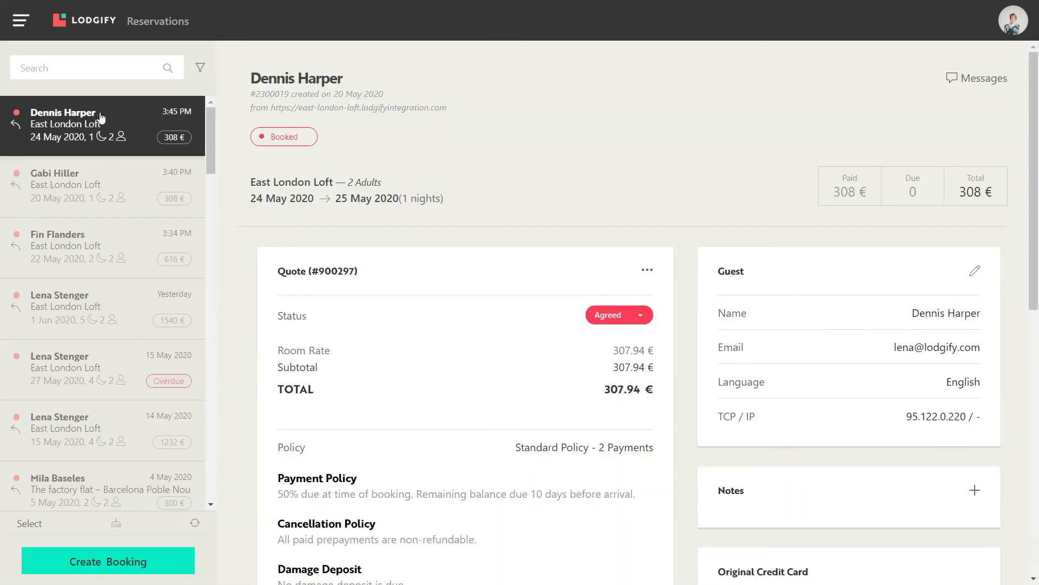
pyautogui.moveTo(671, 187)
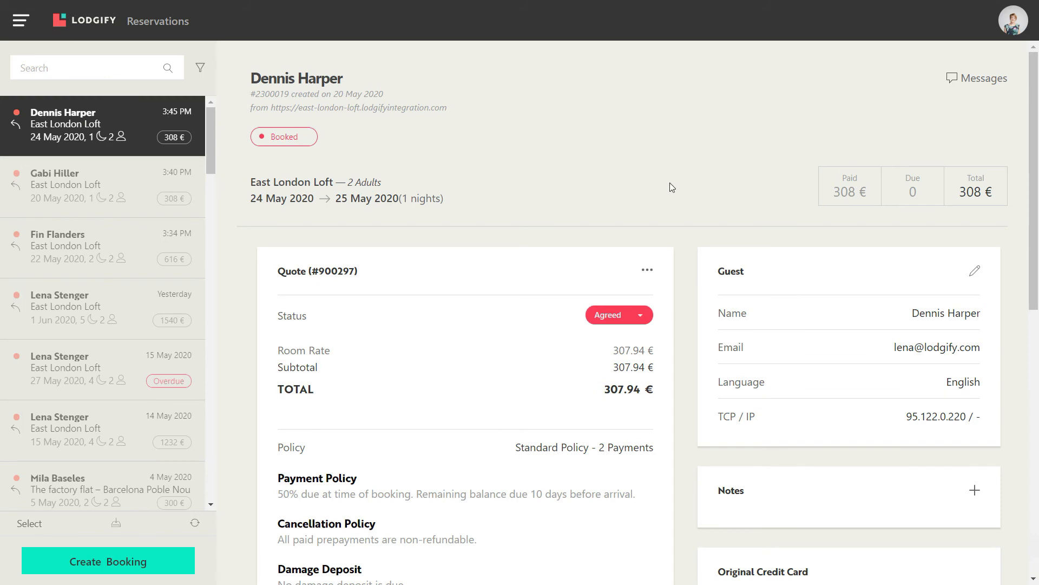
pyautogui.scroll(-3)
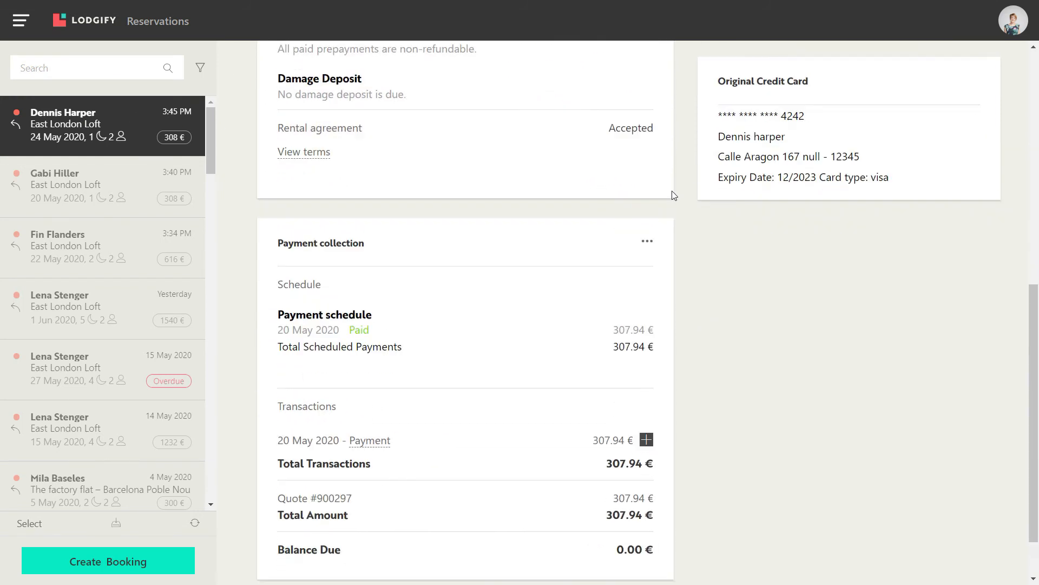